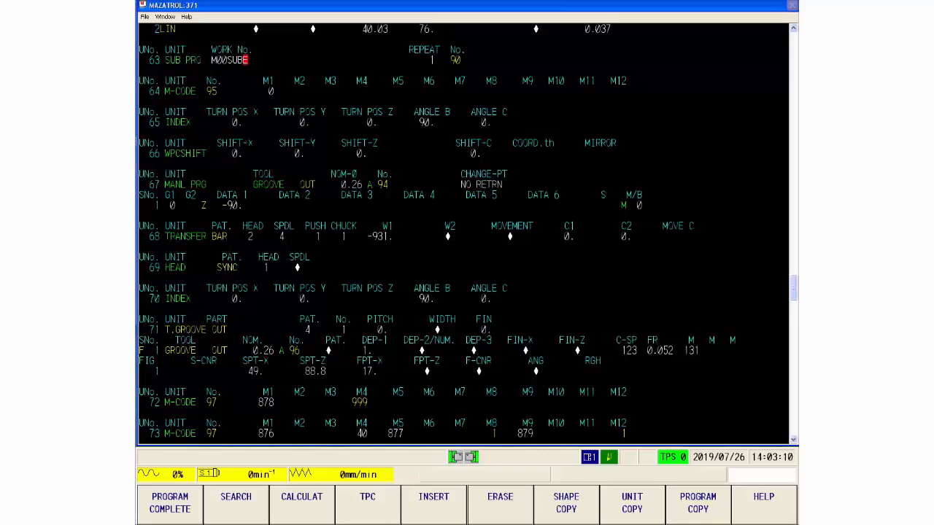
- Use unit-number search to go to unit 0, then to MWWSUBE unit 23
click(235, 502)
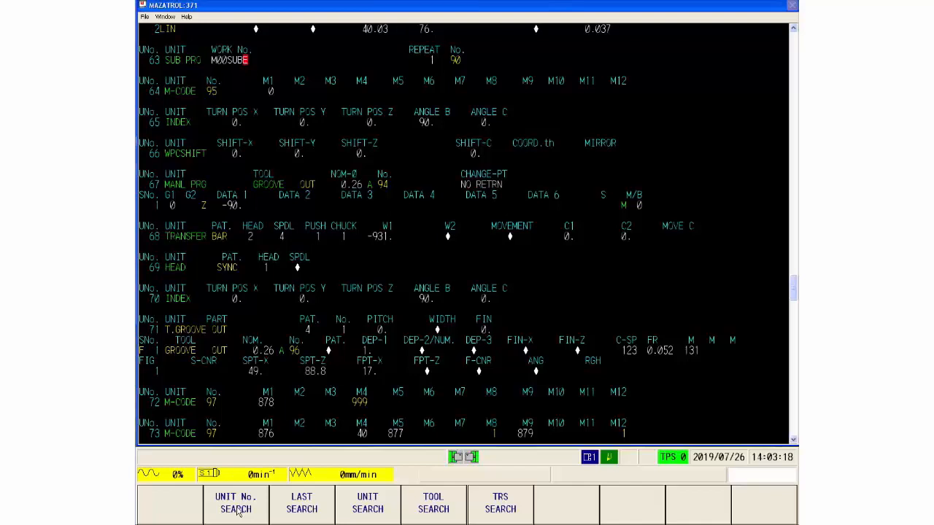
click(235, 502)
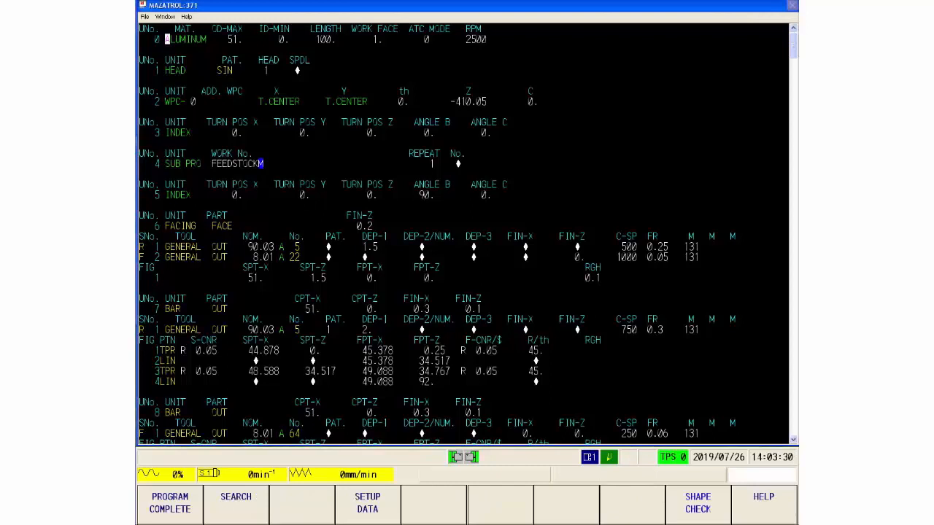
click(236, 502)
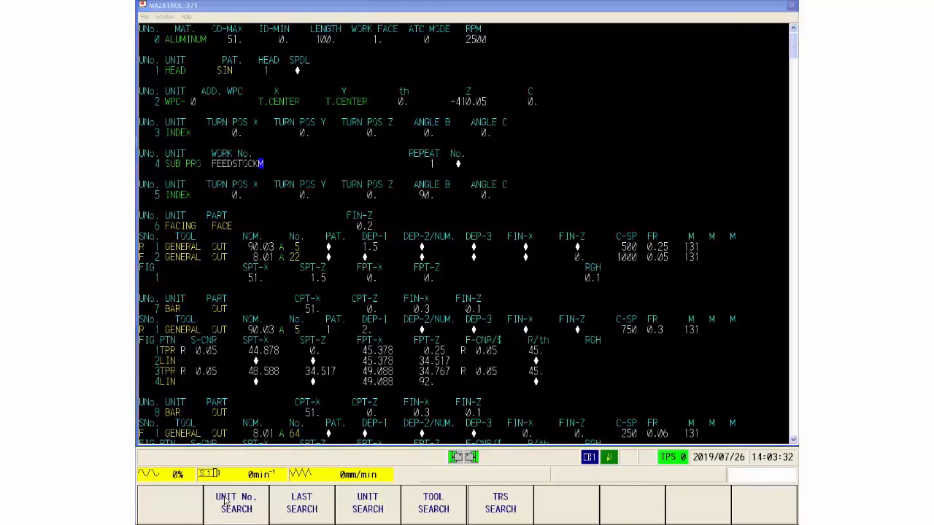
click(235, 503)
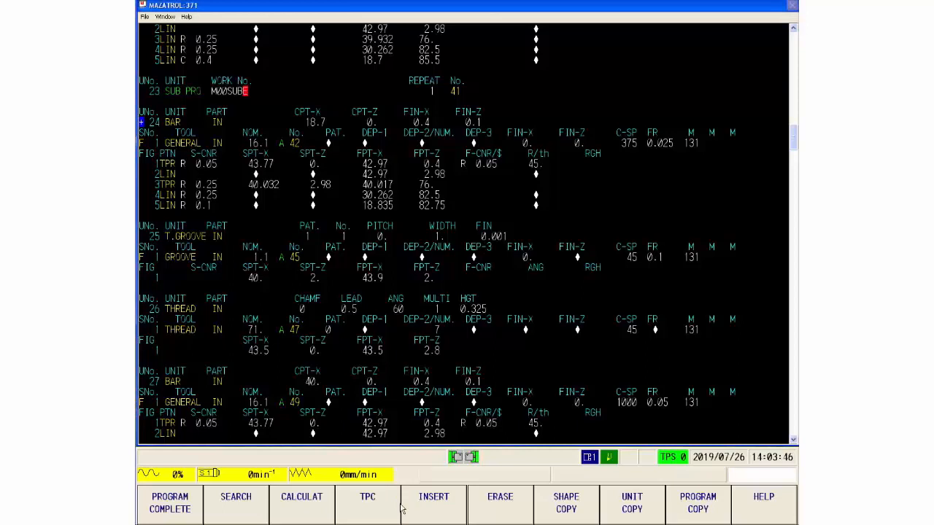
- Jump to the last unit, END unit 106, and bring up the unit-name search prompt
click(235, 502)
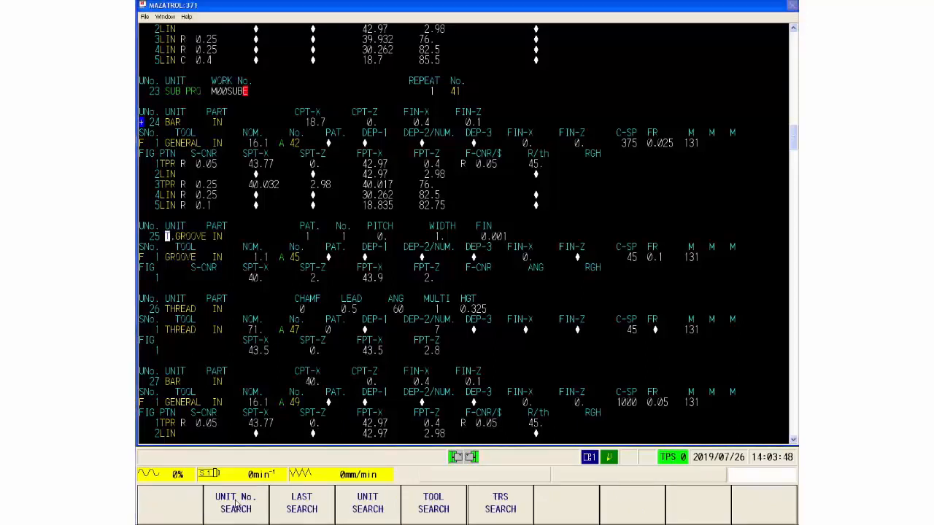
mouse_move(286, 506)
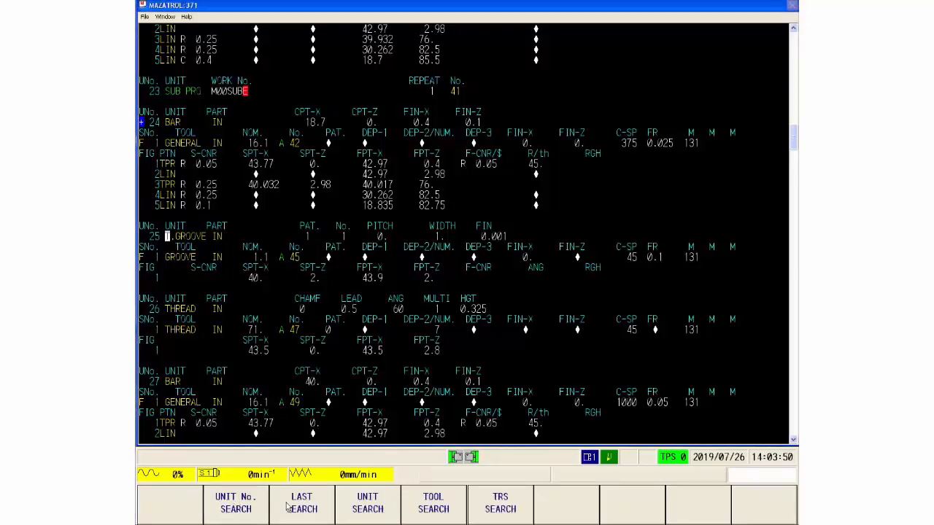
click(302, 503)
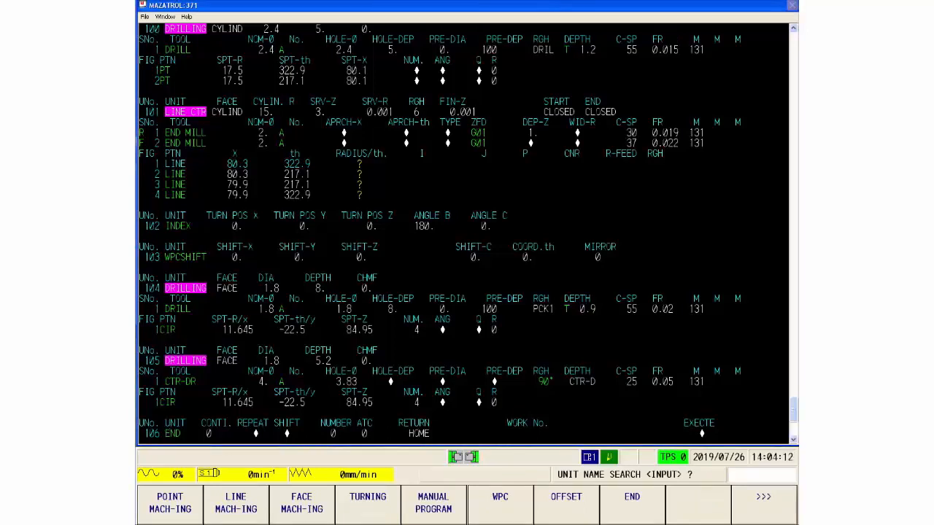
- Page through more unit types, cancel the unit-type search, and return to unit 0
click(764, 502)
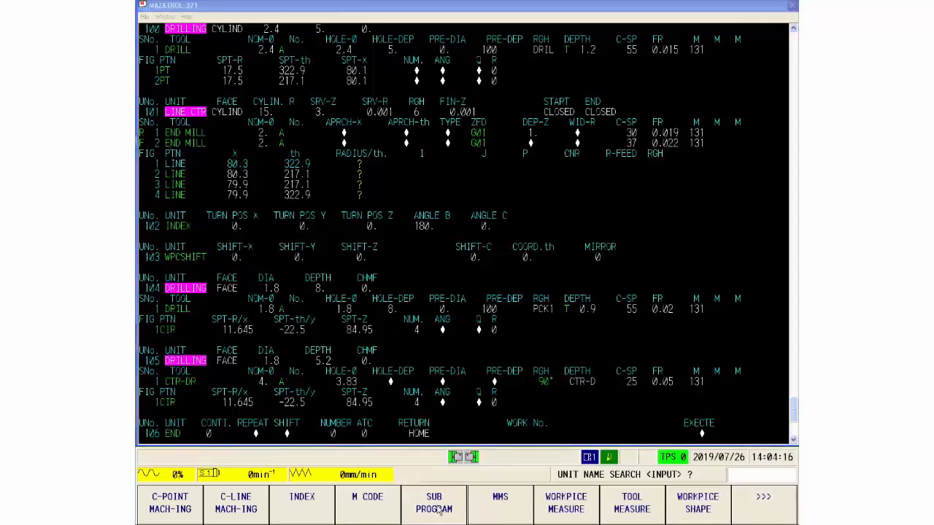
click(433, 504)
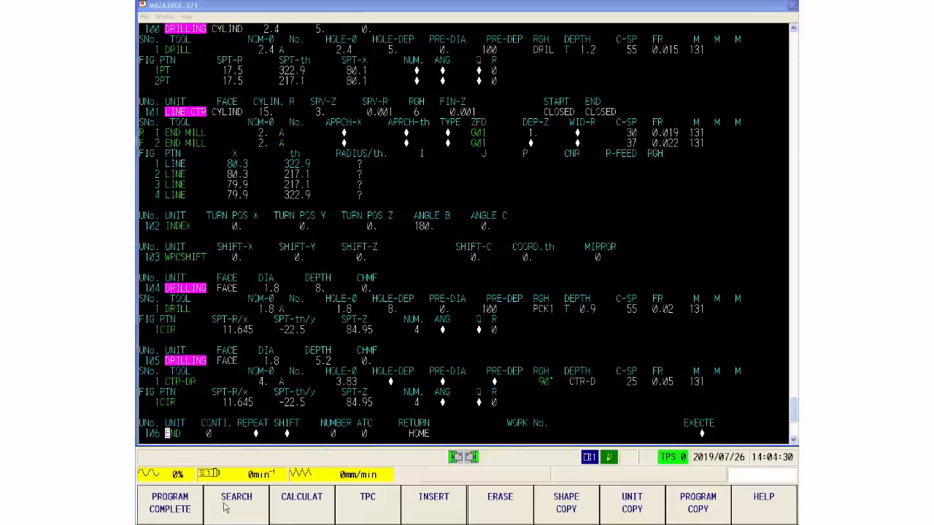
click(236, 503)
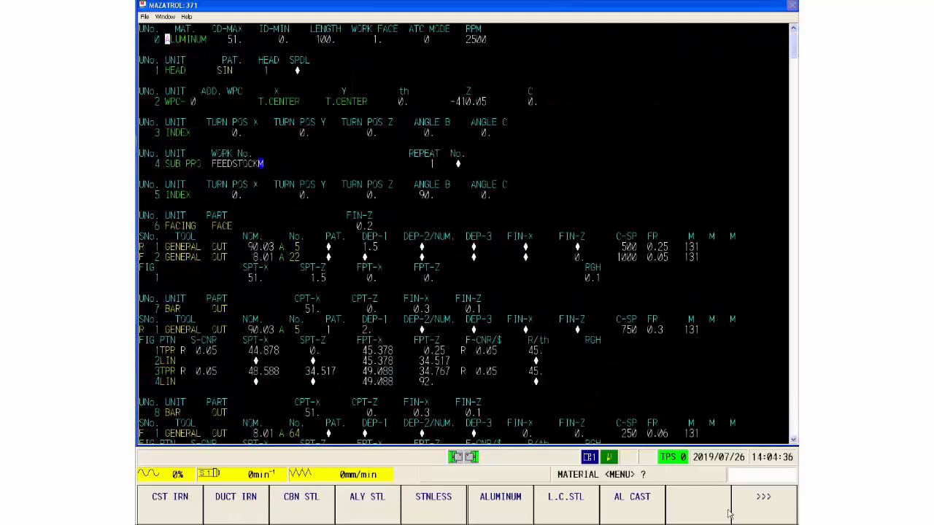
- Dismiss the material menu and set SUB PROGRAM as the unit-type search target
click(763, 497)
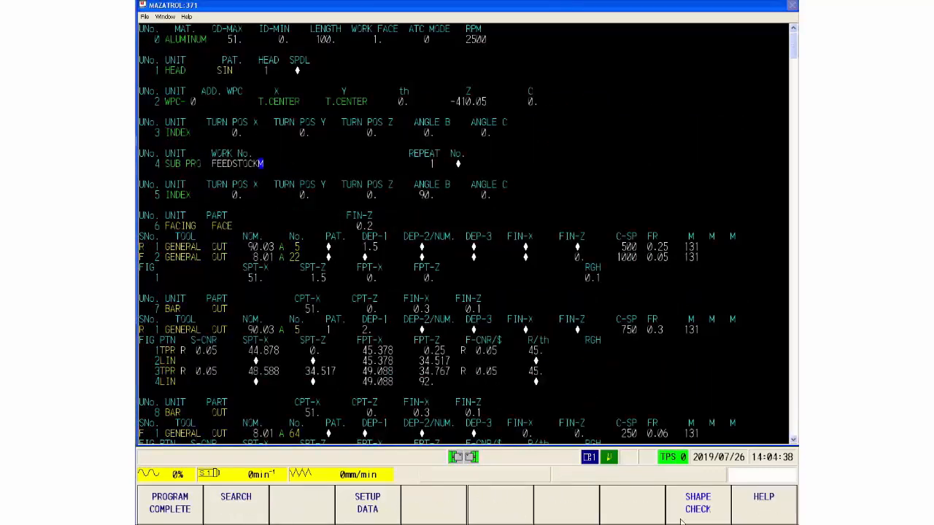
click(235, 502)
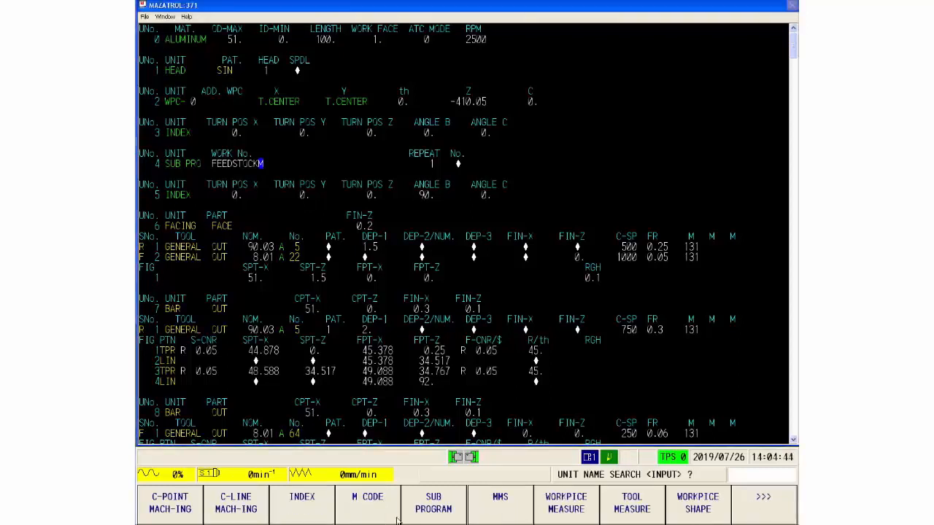
click(434, 503)
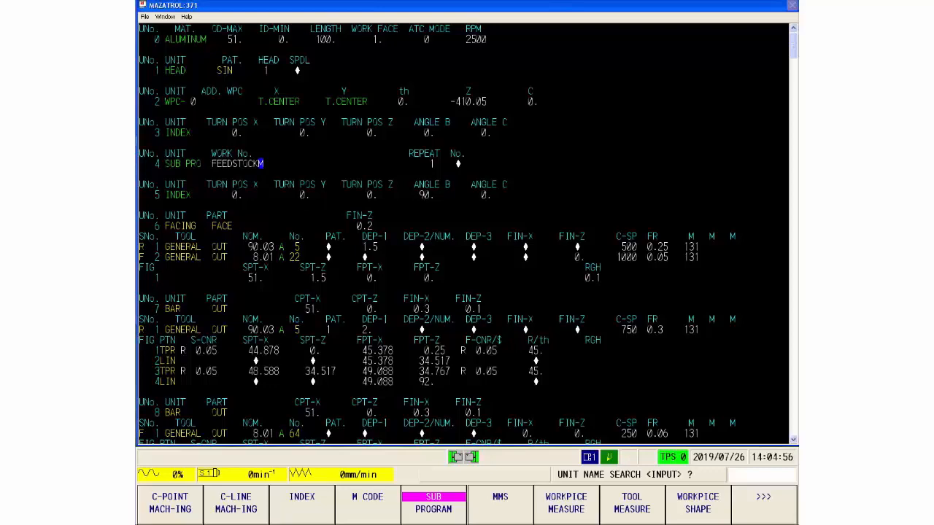
- Step through successive SUB PRO units from unit 9 to MWWSUBE unit 96
scroll(down, 3)
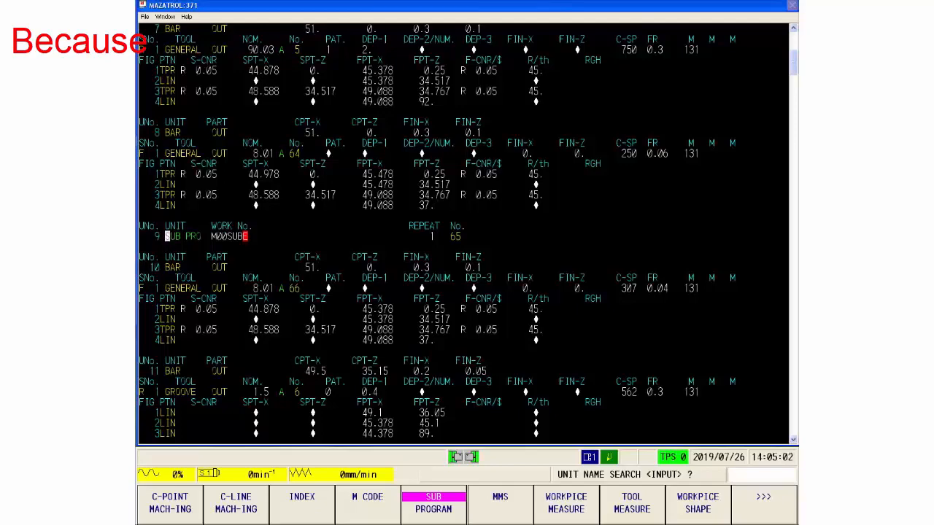
scroll(down, 3)
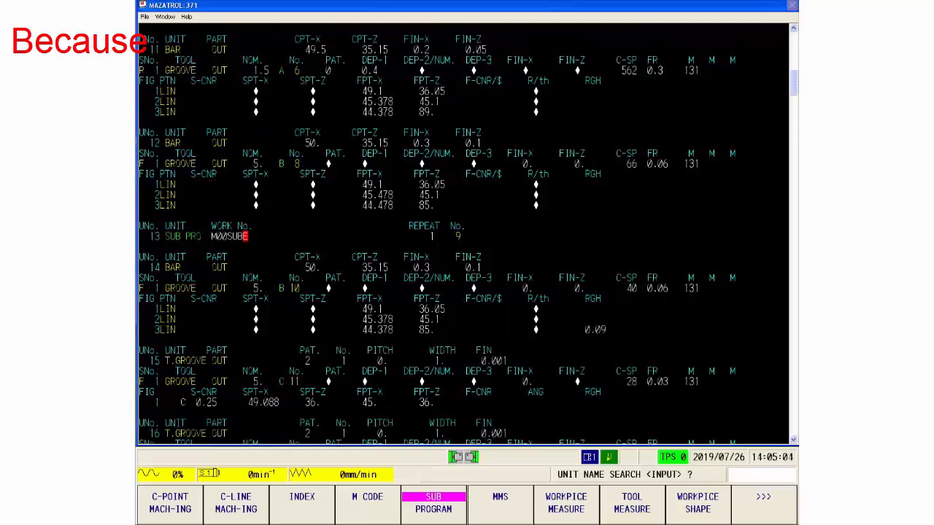
scroll(down, 3)
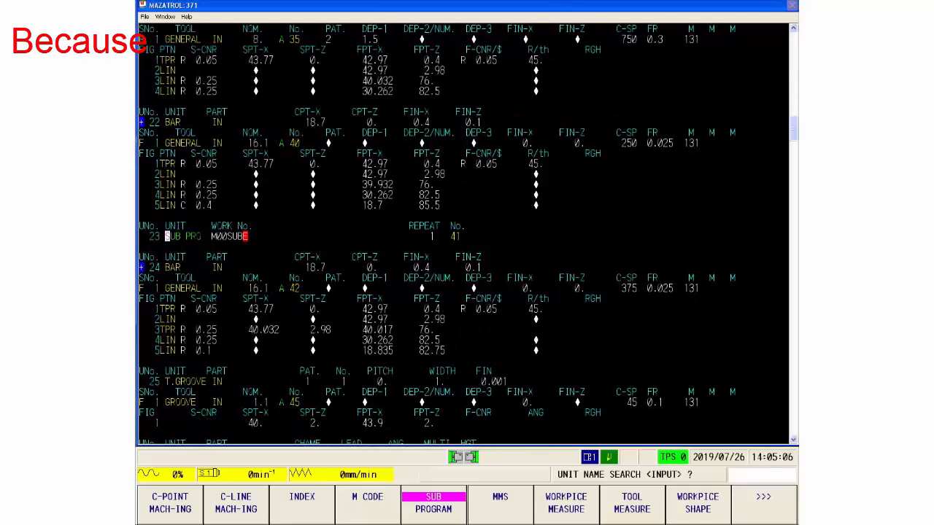
scroll(down, 3)
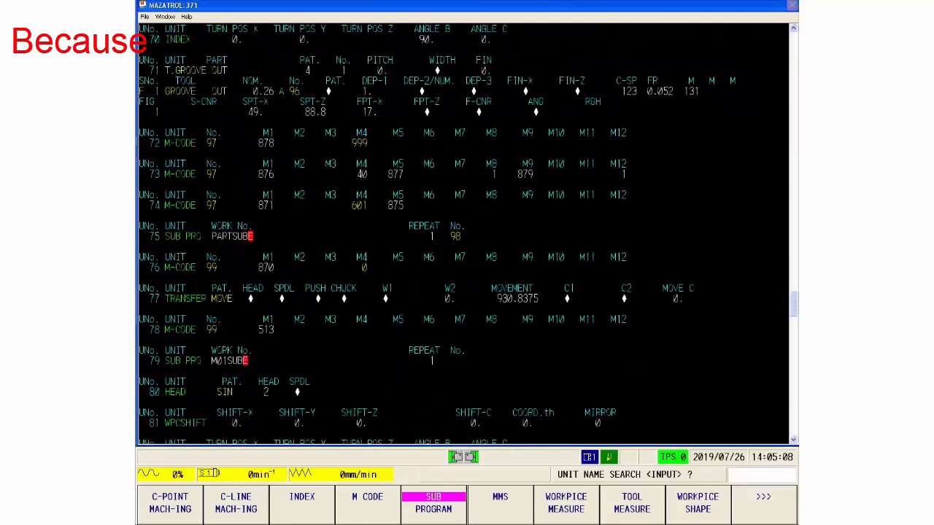
scroll(down, 3)
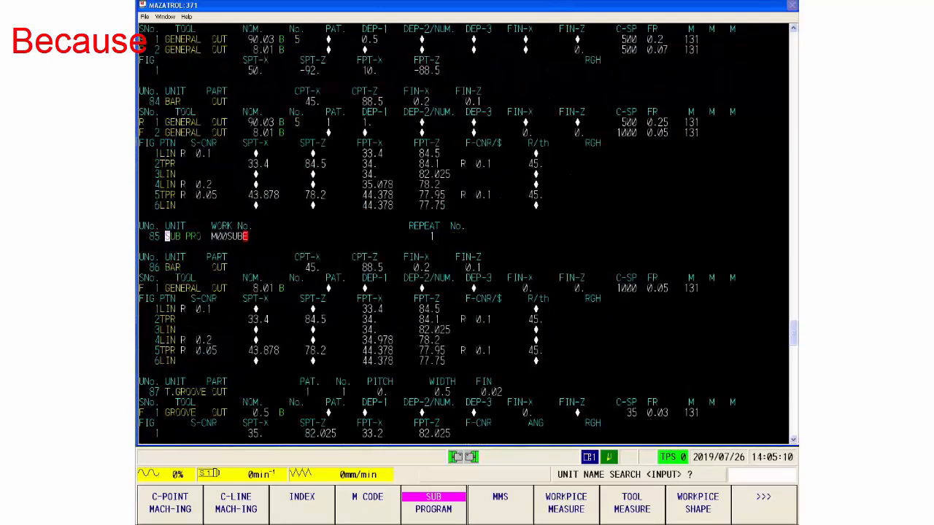
scroll(down, 3)
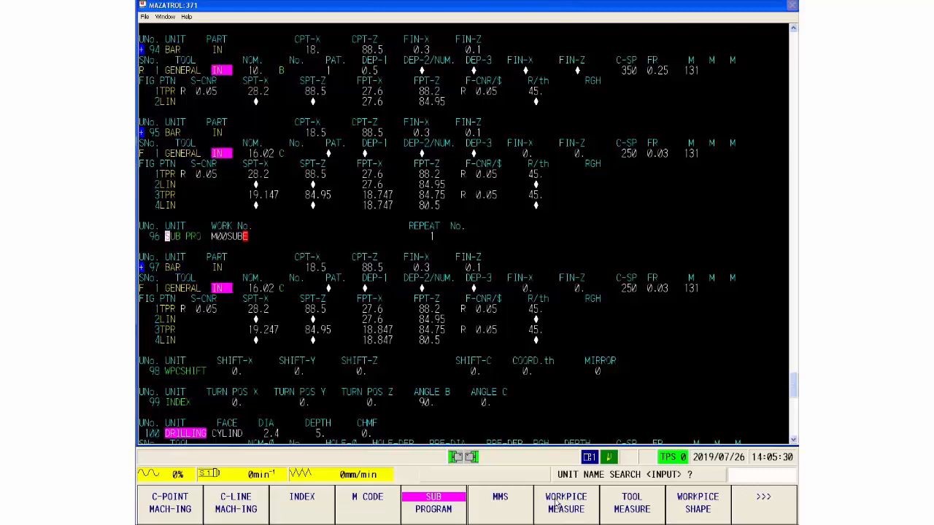
- View further unit types like SELECT HEAD and TRANSFER WORKPIECE, then exit the search
click(764, 502)
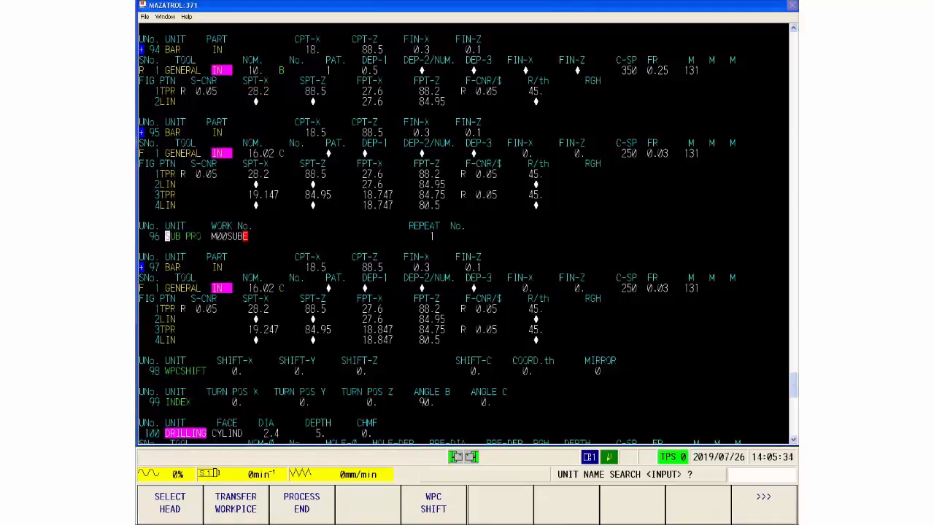
click(433, 502)
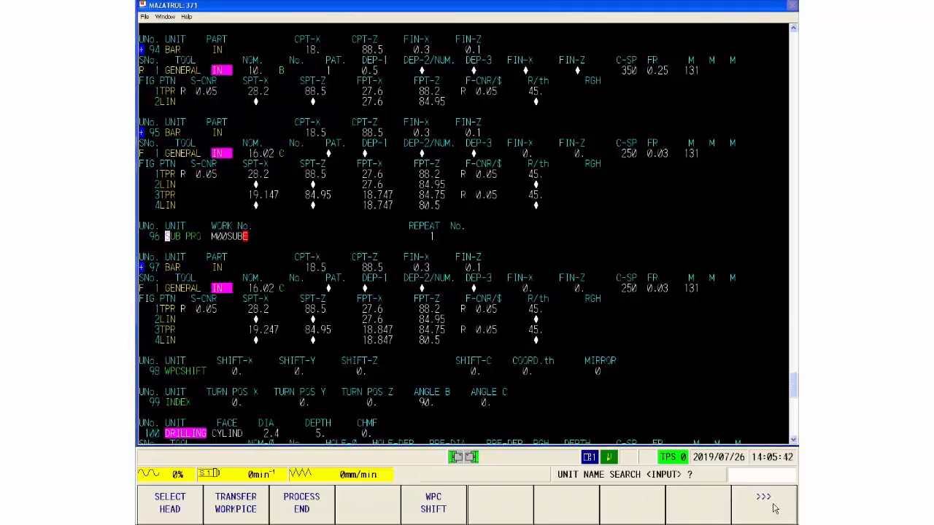
click(763, 497)
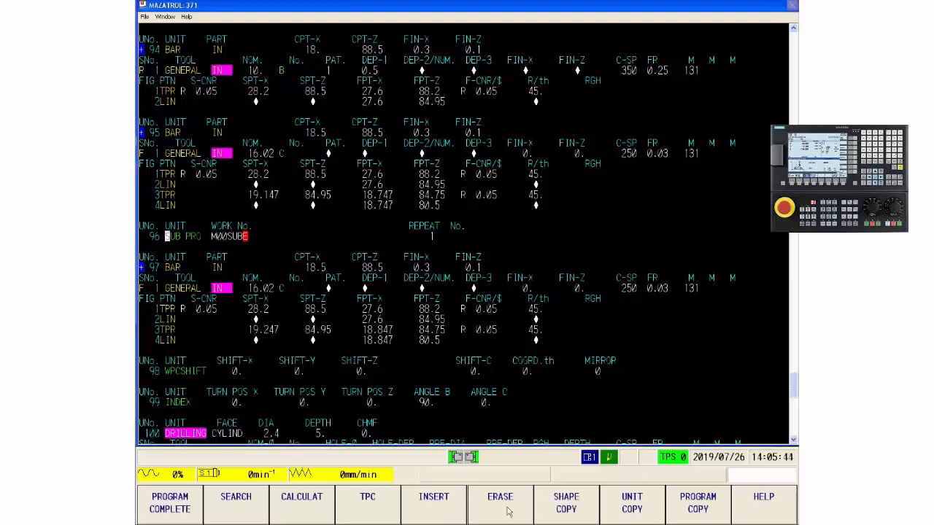
- Search for unit number 0 to return to the program start and dismiss the material menu
click(236, 502)
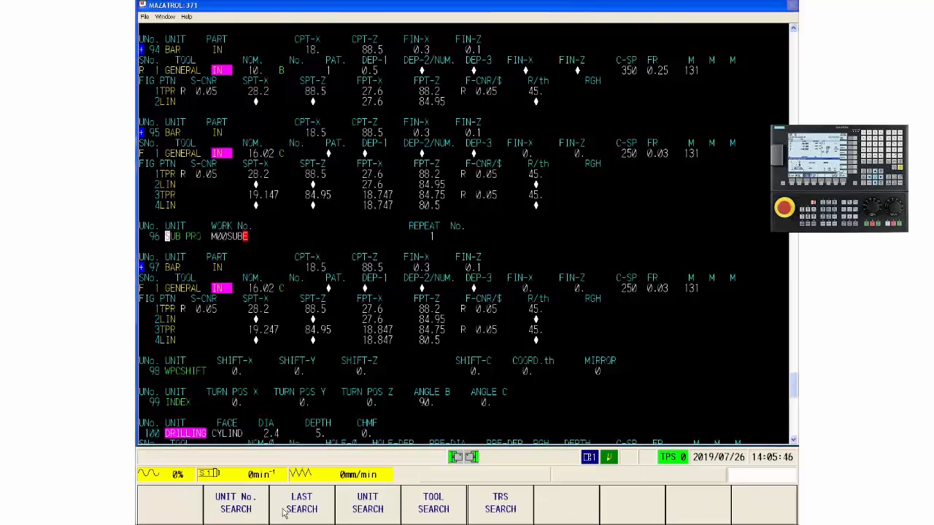
click(236, 503)
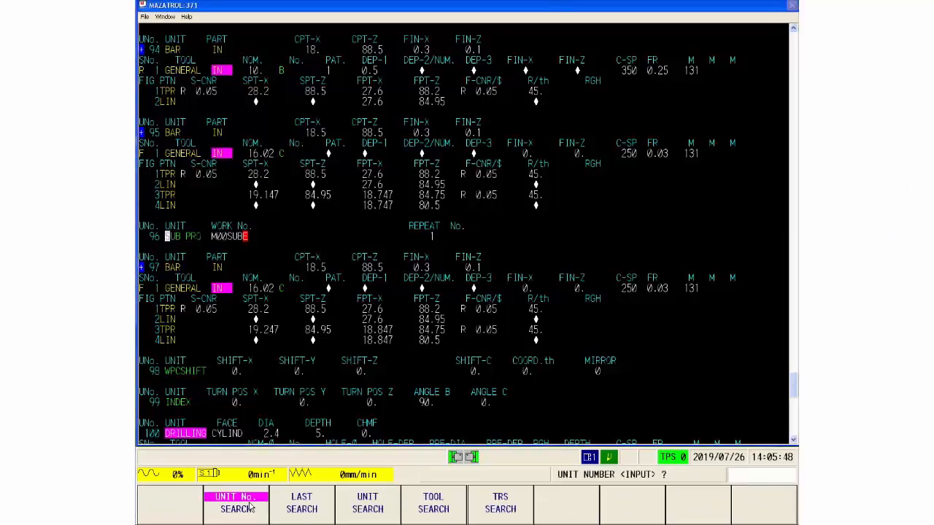
click(236, 503)
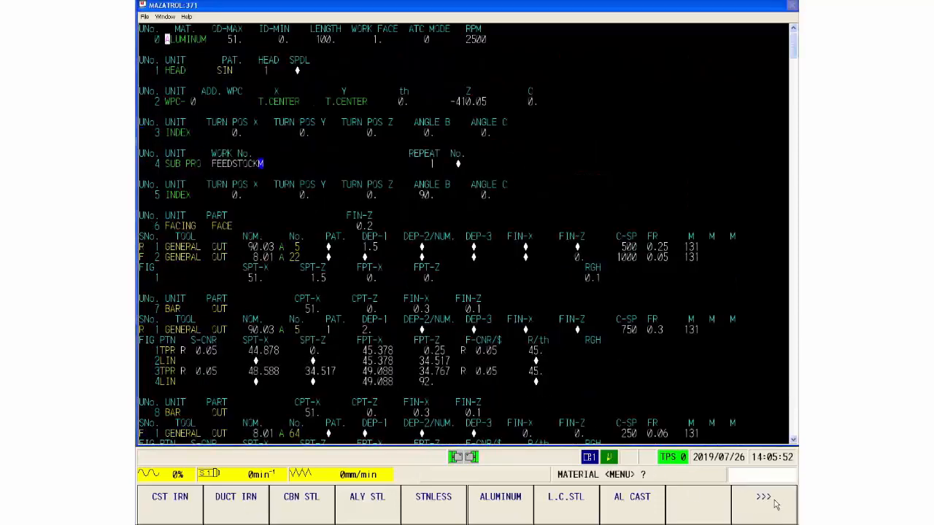
click(763, 501)
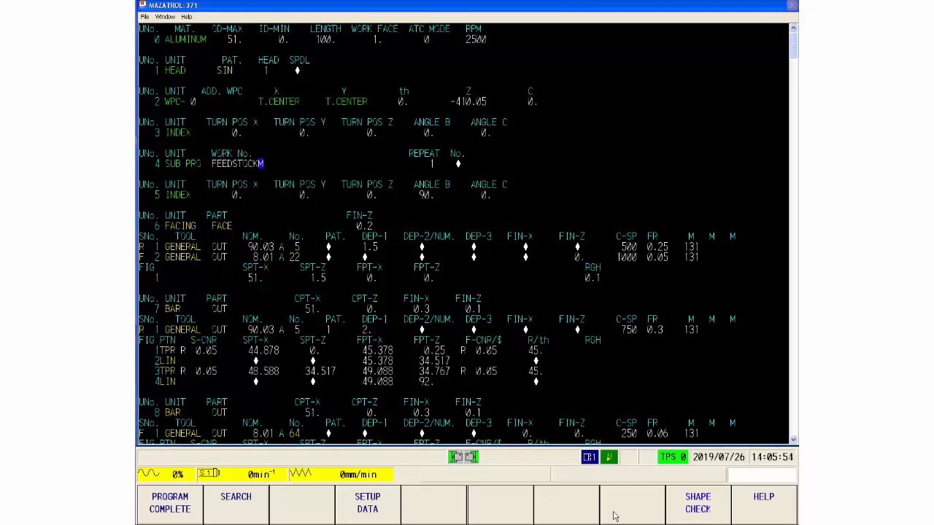
click(235, 502)
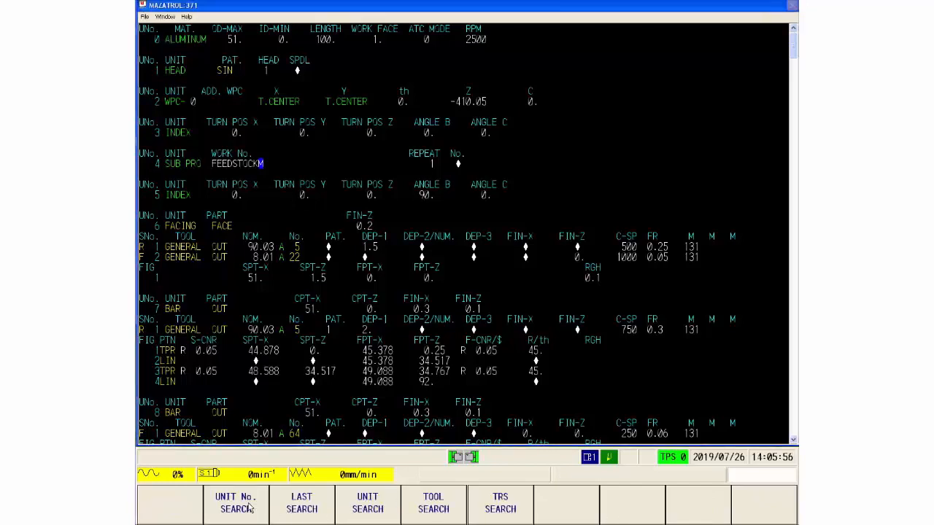
- Search by unit type for INDEX units, stepping through them to INDEX unit 55
click(235, 503)
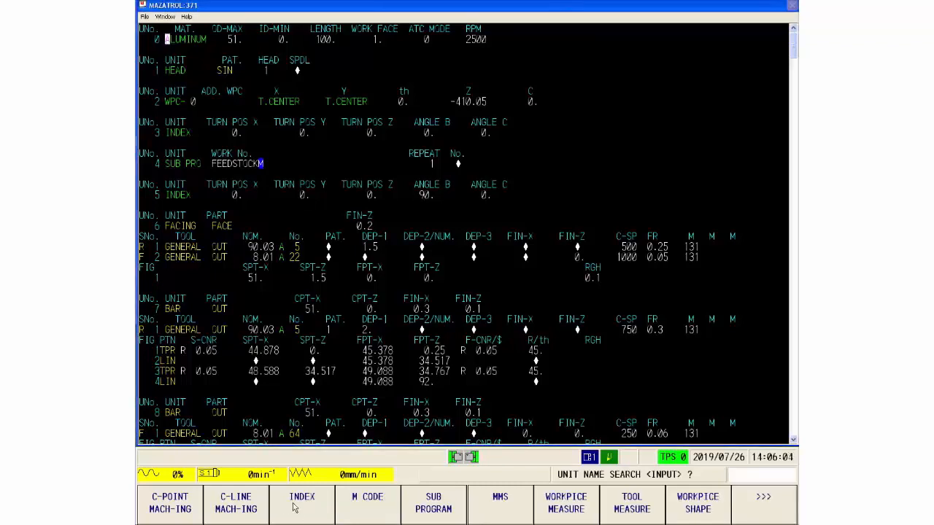
click(302, 502)
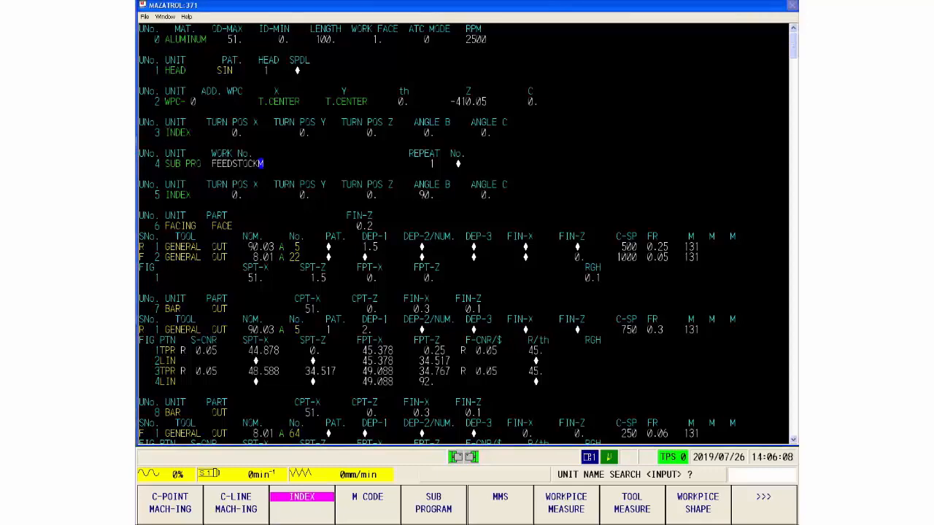
scroll(down, 3)
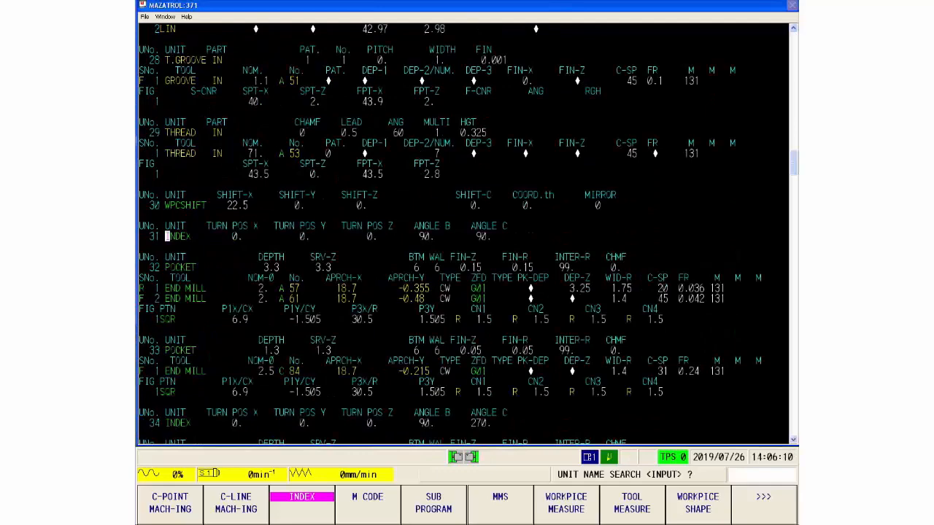
scroll(down, 3)
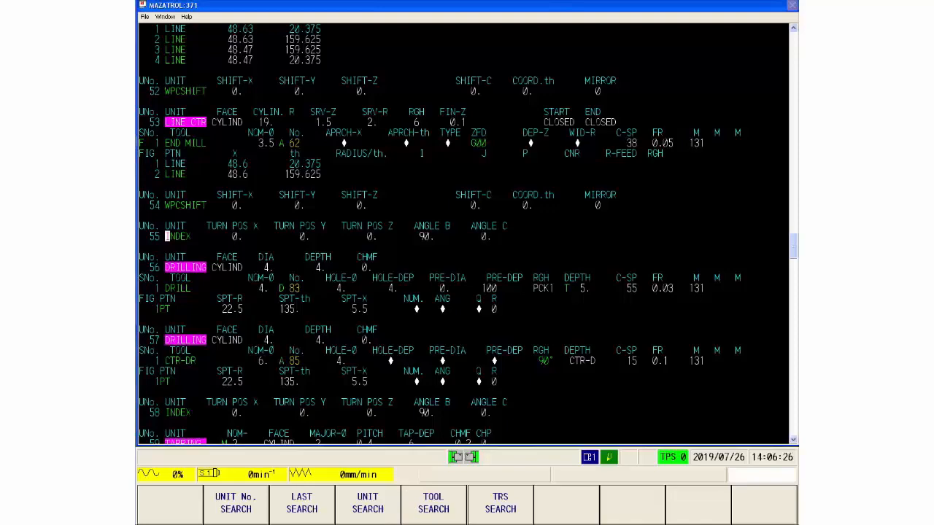
- Return to unit 0, then tool-search for T-DRILL, landing on T.DRILL unit 19
click(235, 503)
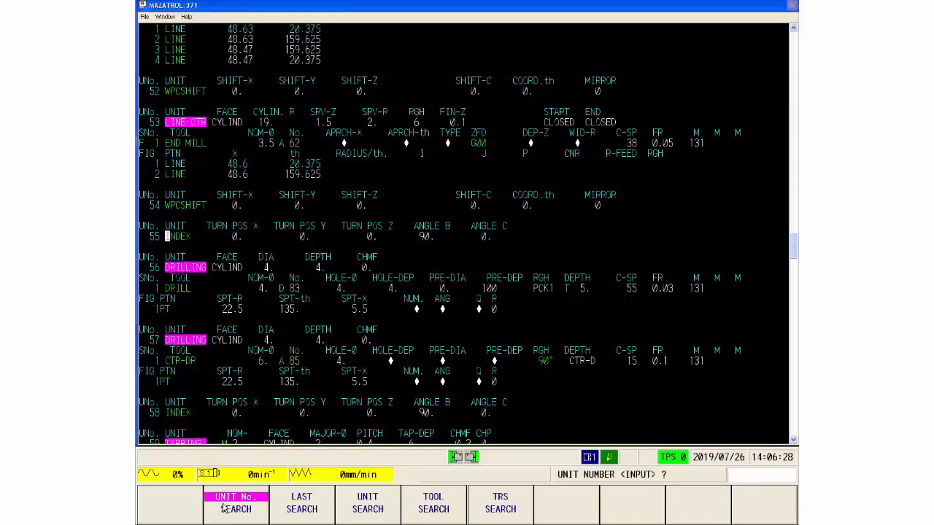
click(236, 502)
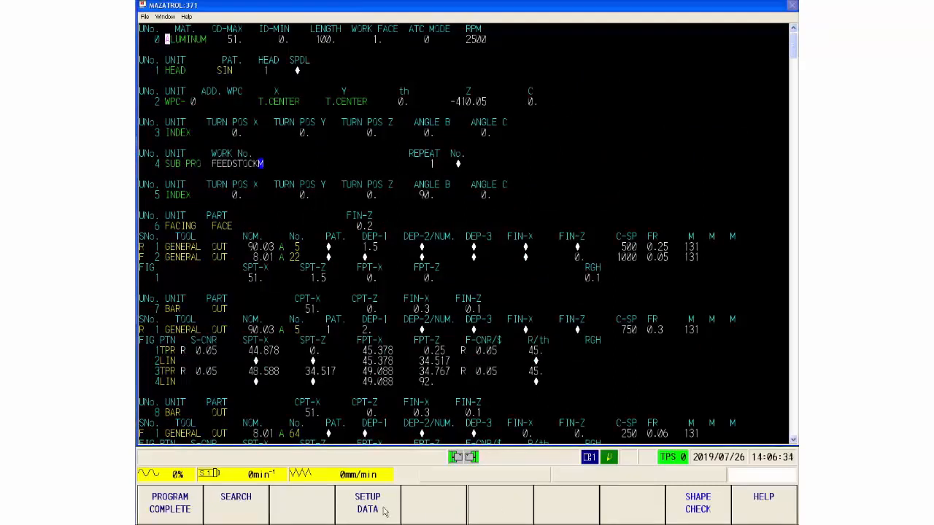
click(235, 502)
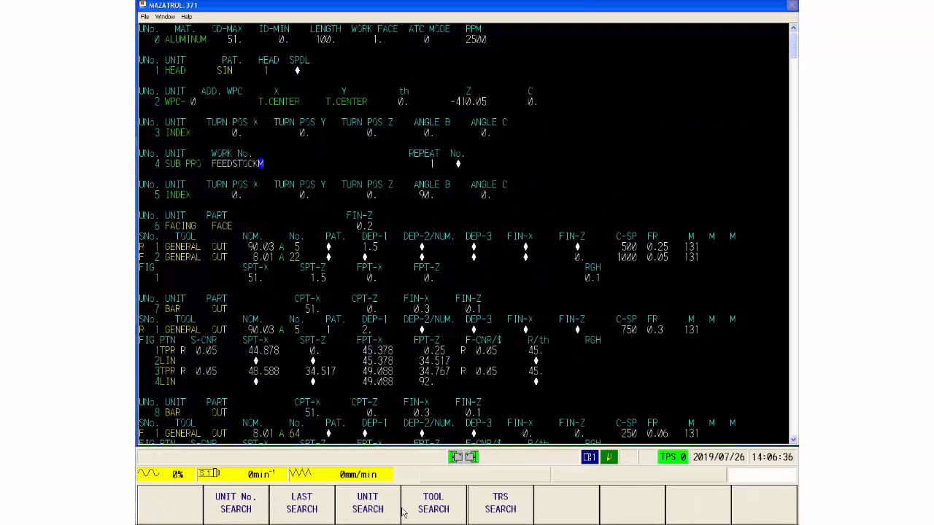
click(433, 502)
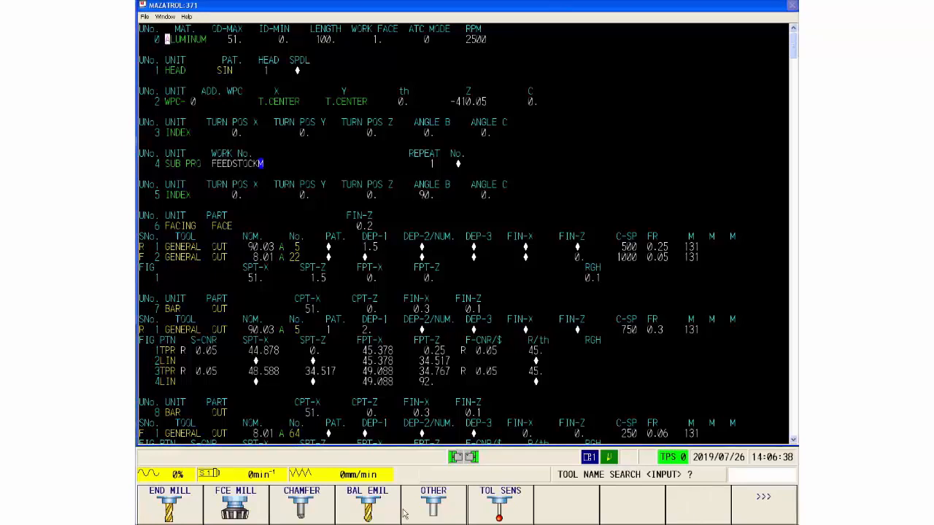
mouse_move(754, 508)
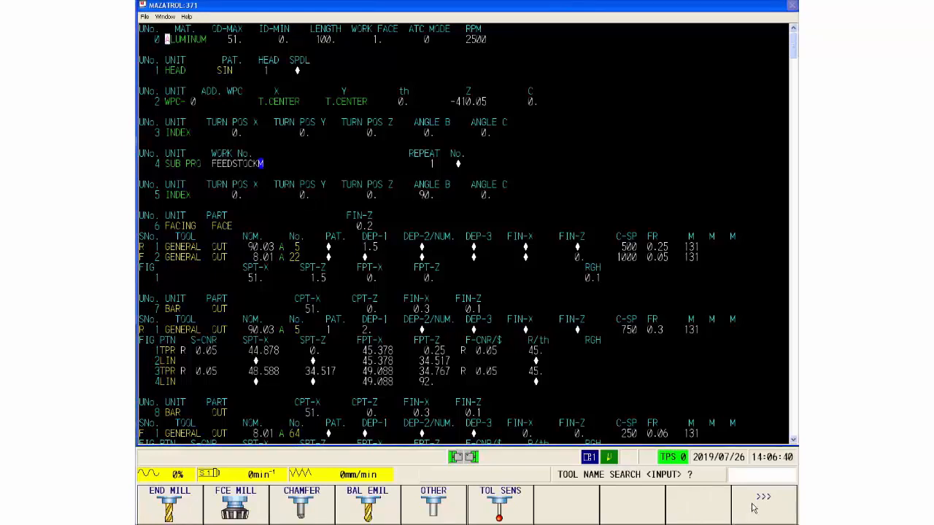
click(763, 503)
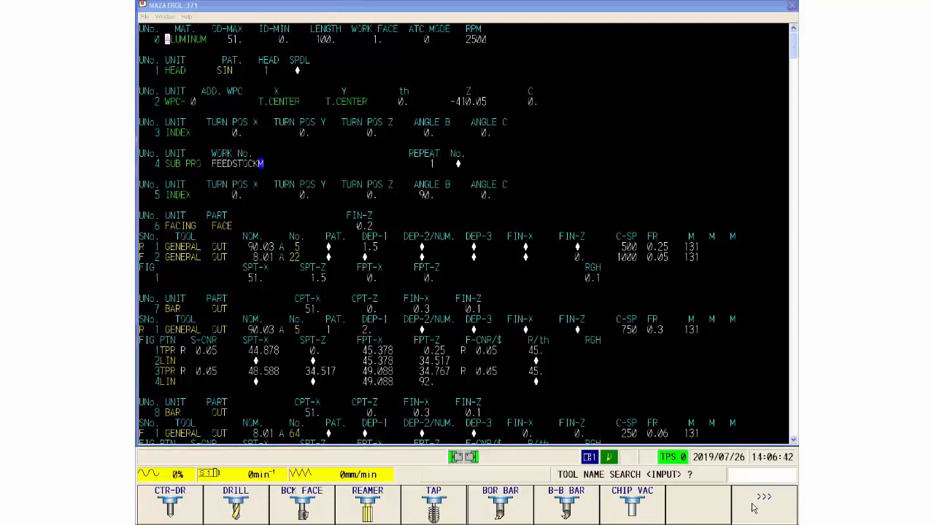
click(763, 501)
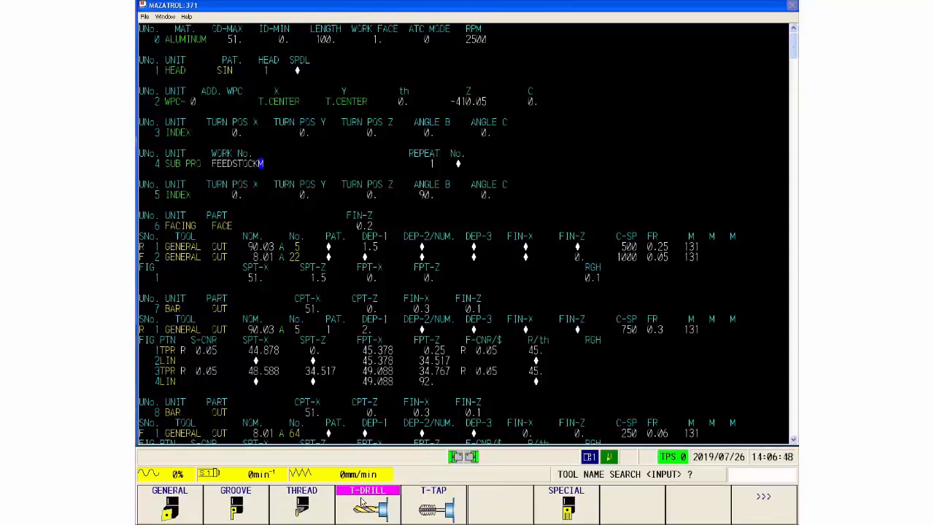
scroll(down, 3)
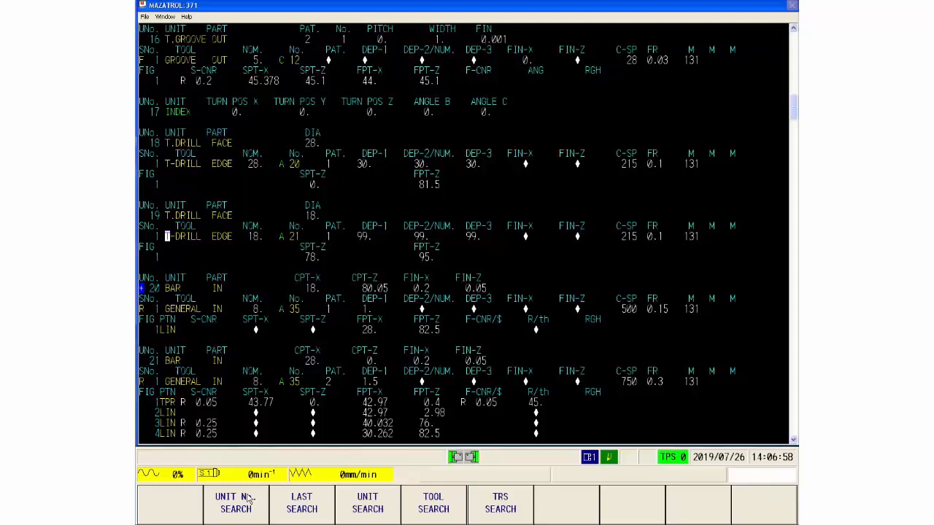
- Return to unit 0, then tool-search END MILL units, stepping to pocket unit 38
click(235, 503)
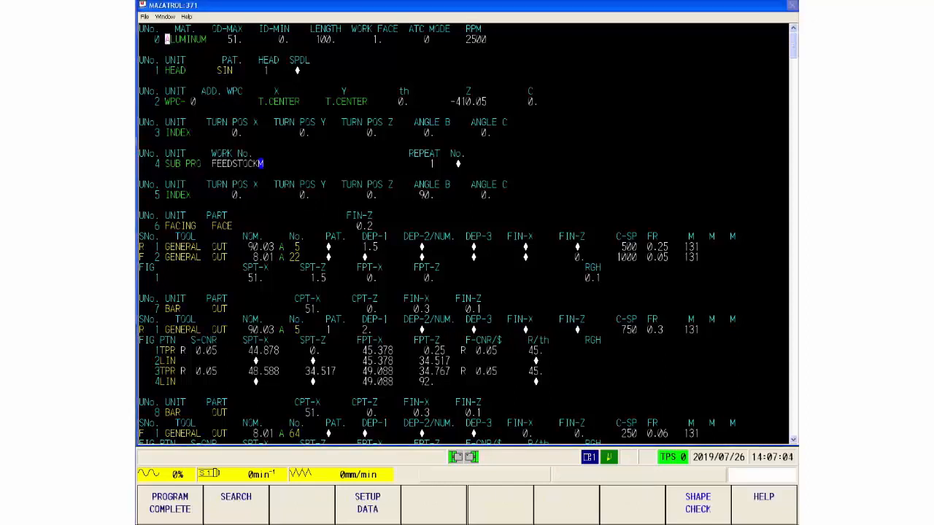
click(236, 502)
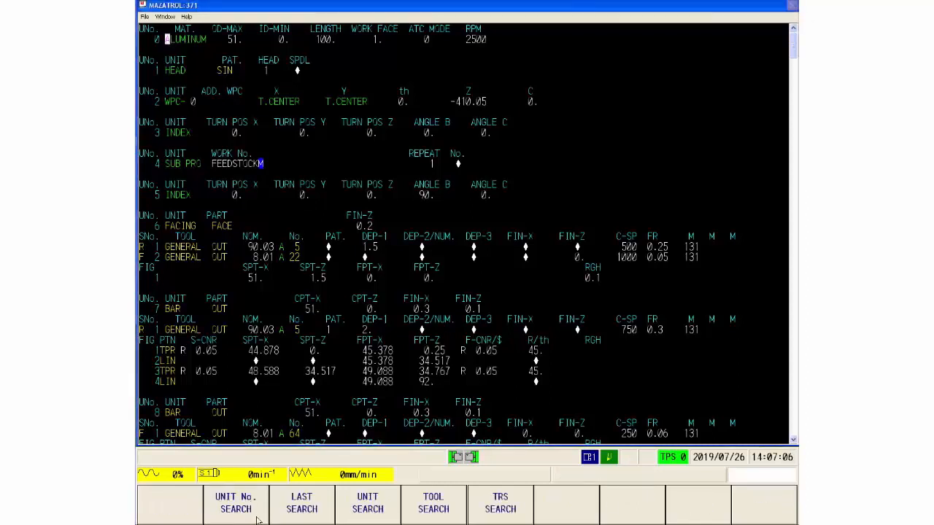
click(432, 503)
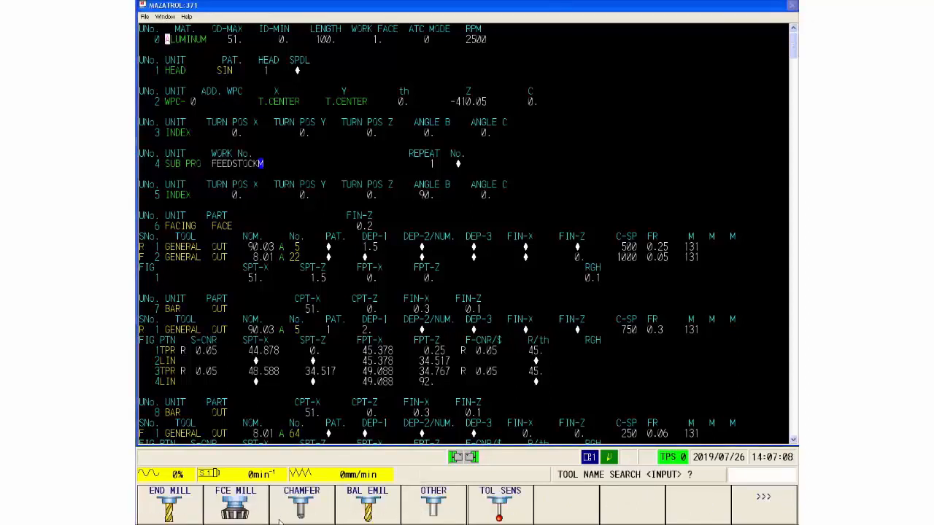
click(169, 490)
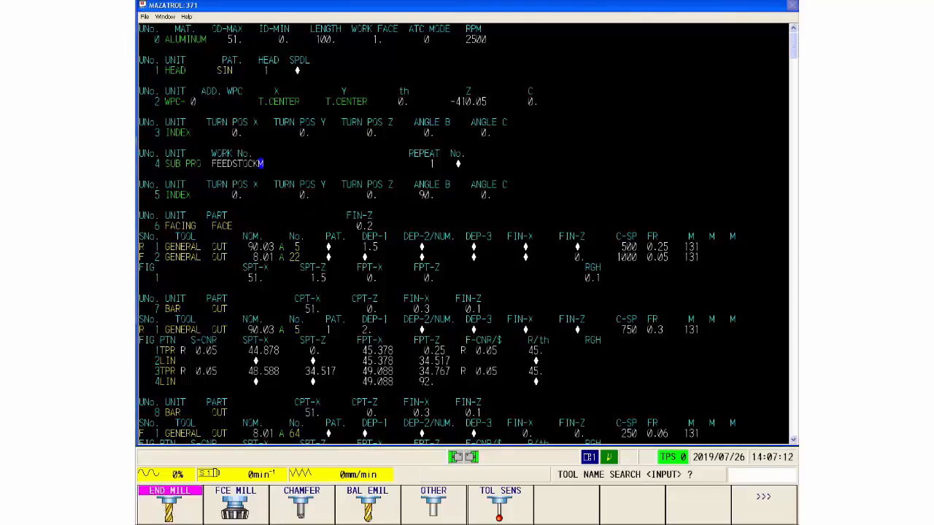
scroll(down, 3)
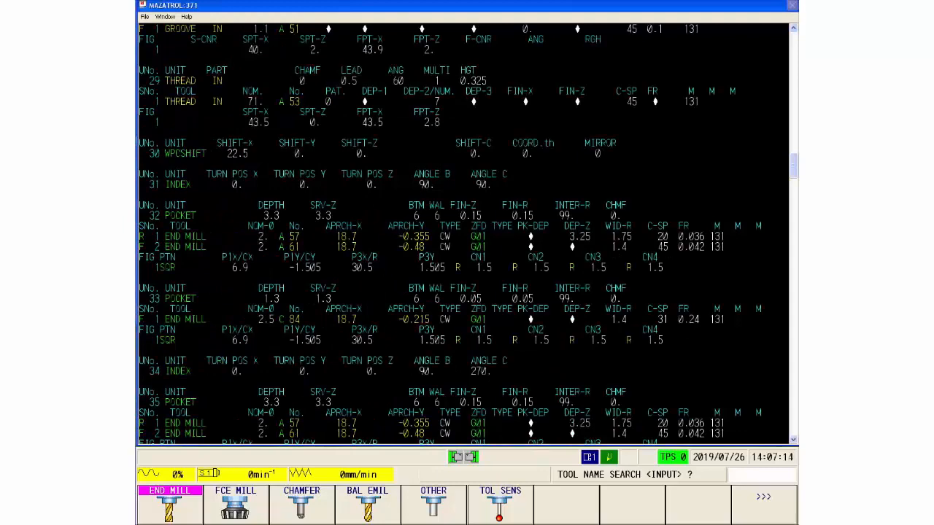
scroll(down, 3)
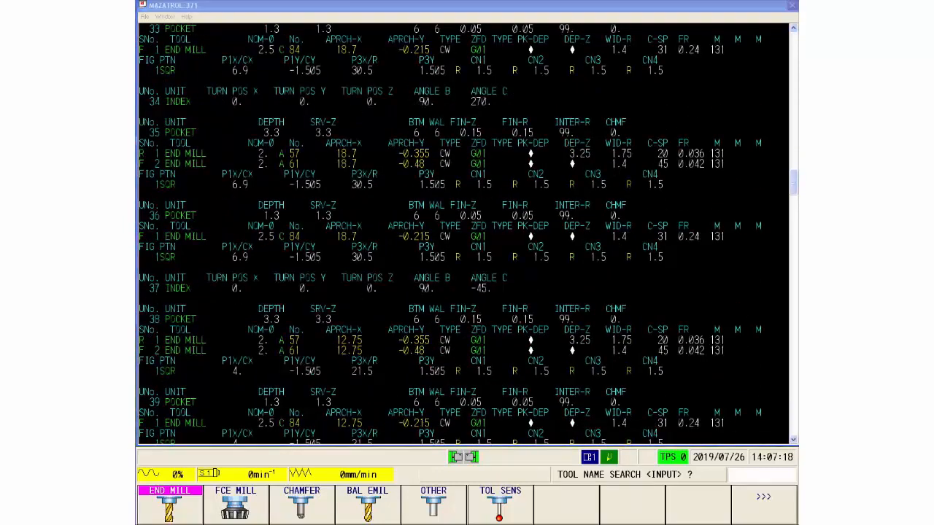
scroll(down, 3)
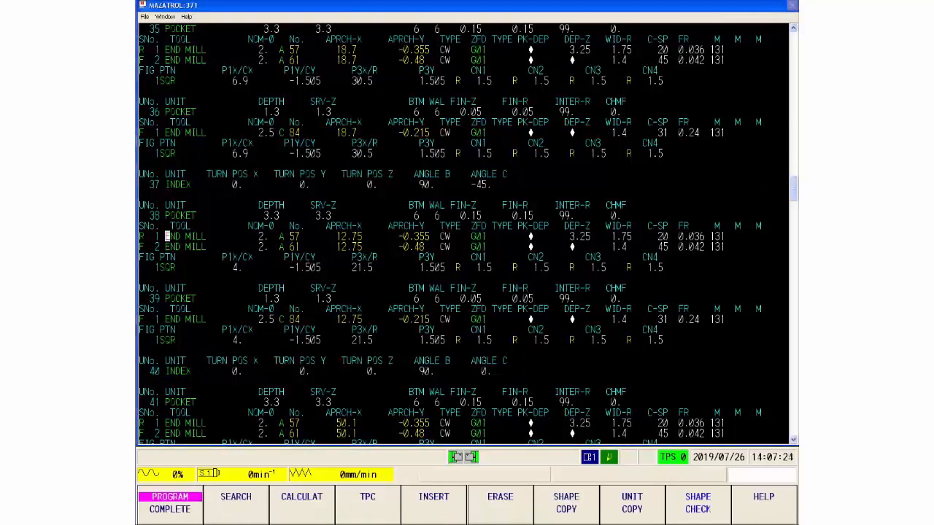
click(235, 501)
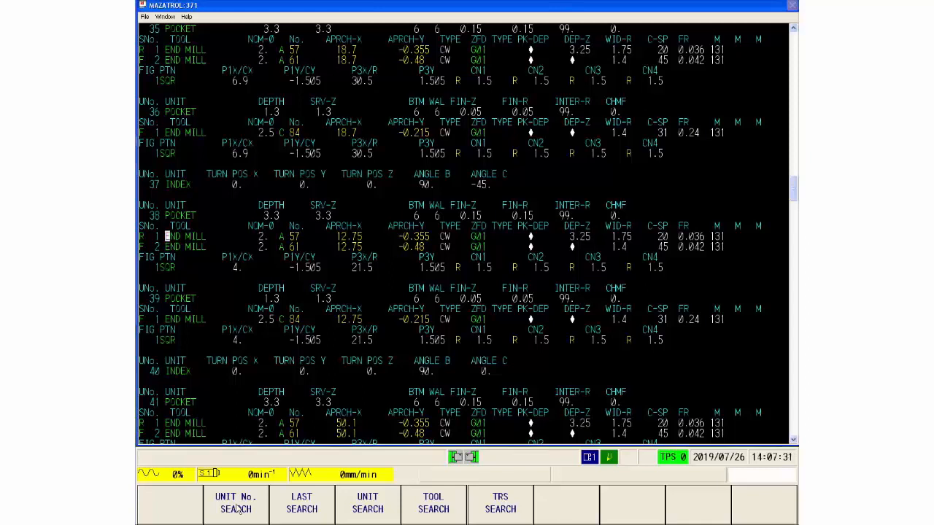
mouse_move(449, 510)
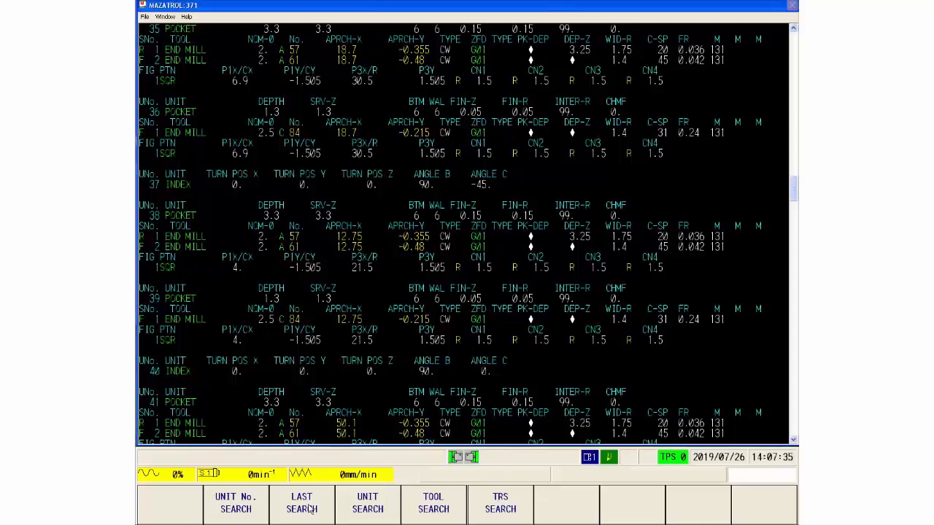
- Search back to unit 0, then run a TRS search to reach unit 68 TRANSFER
click(235, 502)
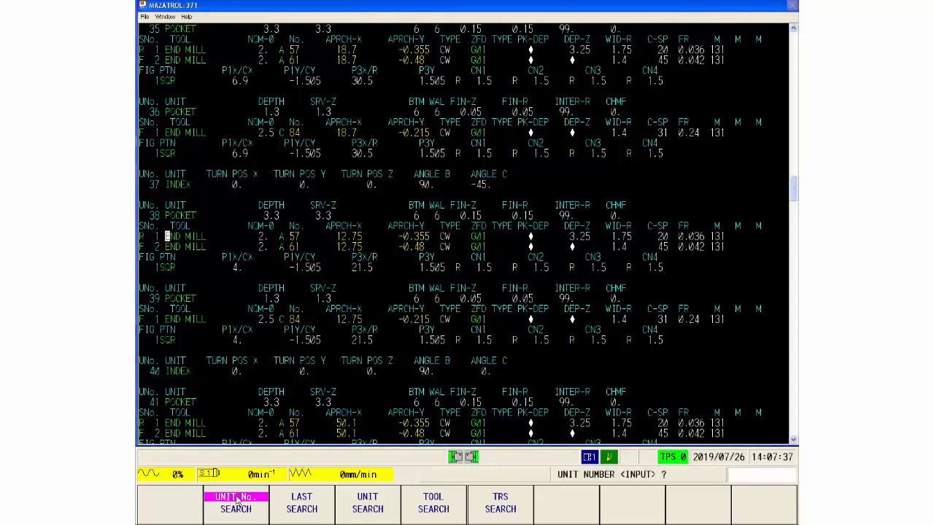
click(236, 504)
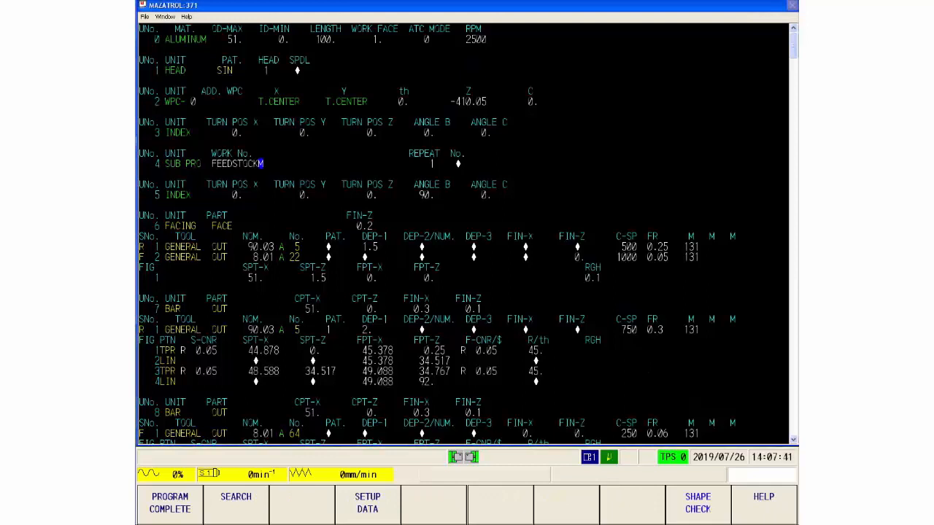
click(236, 502)
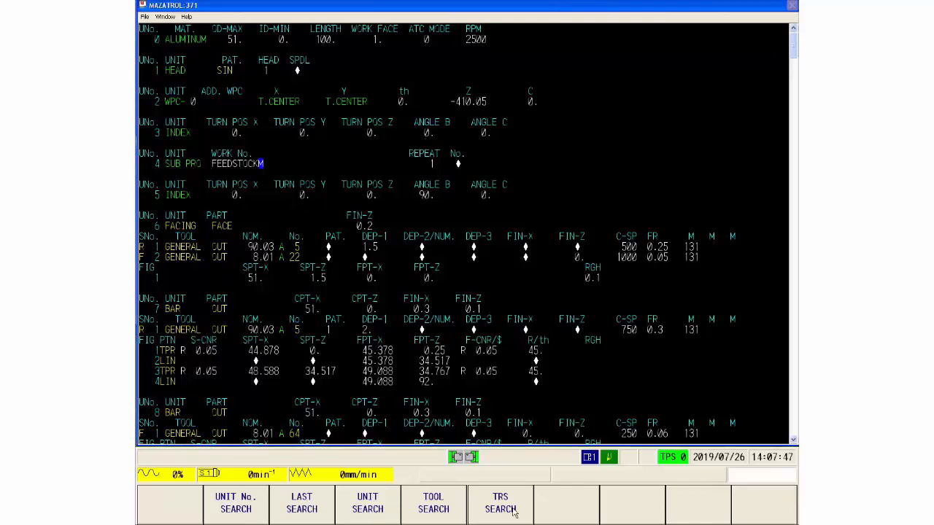
click(500, 503)
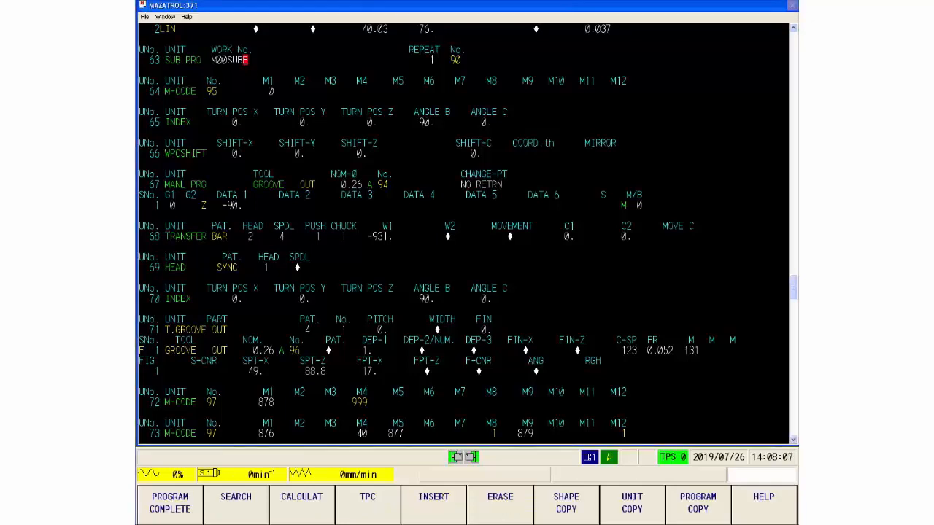
click(236, 502)
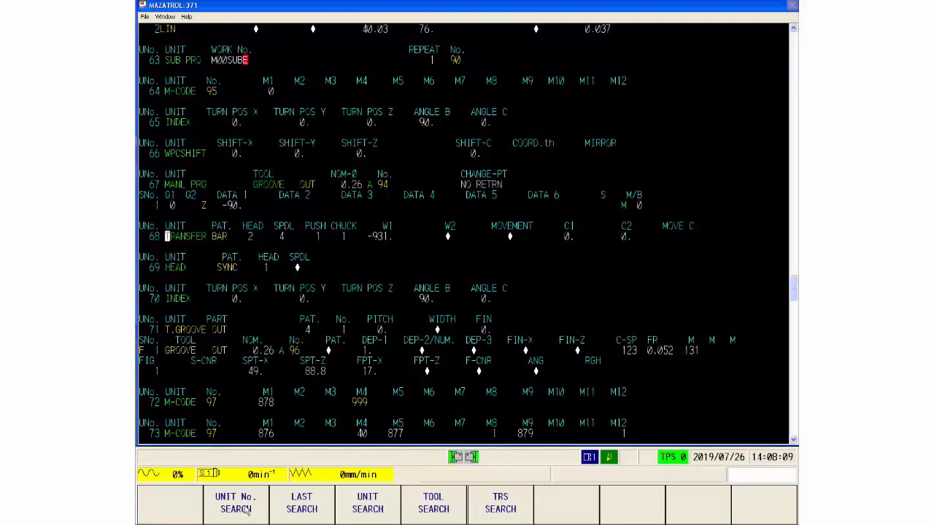